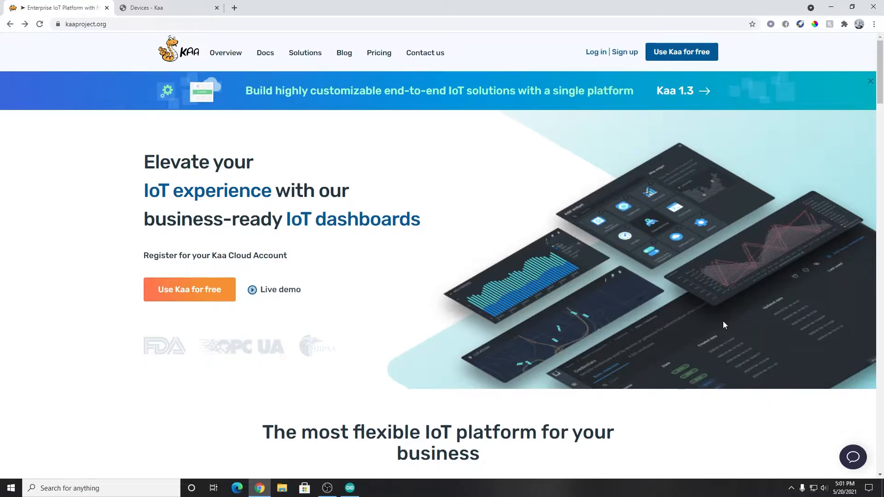
{"action": "mouse_move", "coordinate": [110, 49]}
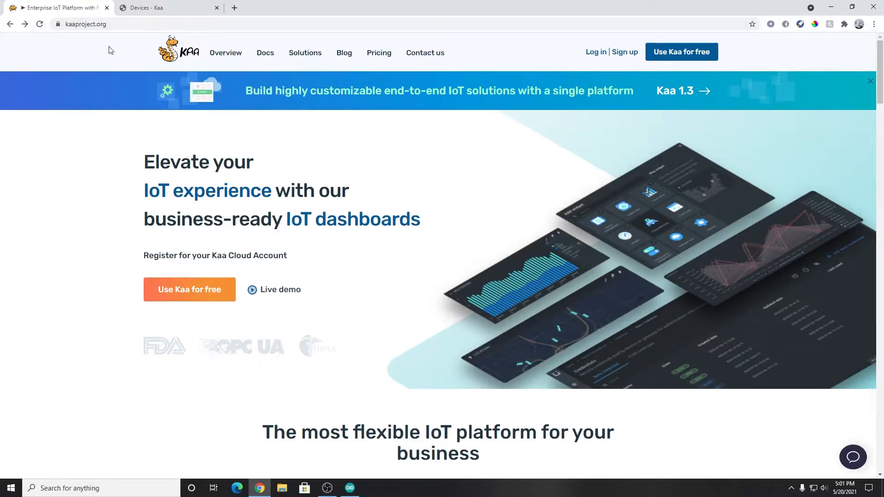
{"action": "mouse_move", "coordinate": [621, 50]}
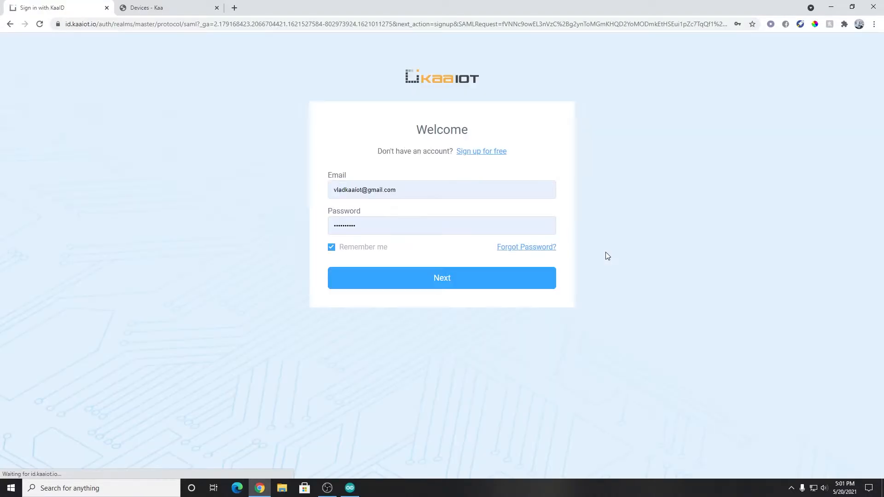
Reach the free trial offer from the homepage and enter the Kaa Cloud free plan.
{"action": "left_click", "coordinate": [480, 151]}
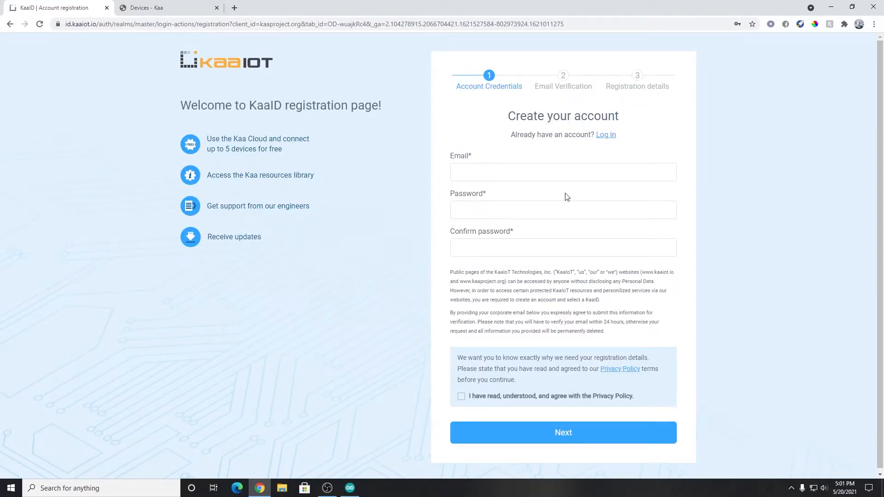
{"action": "mouse_move", "coordinate": [10, 24]}
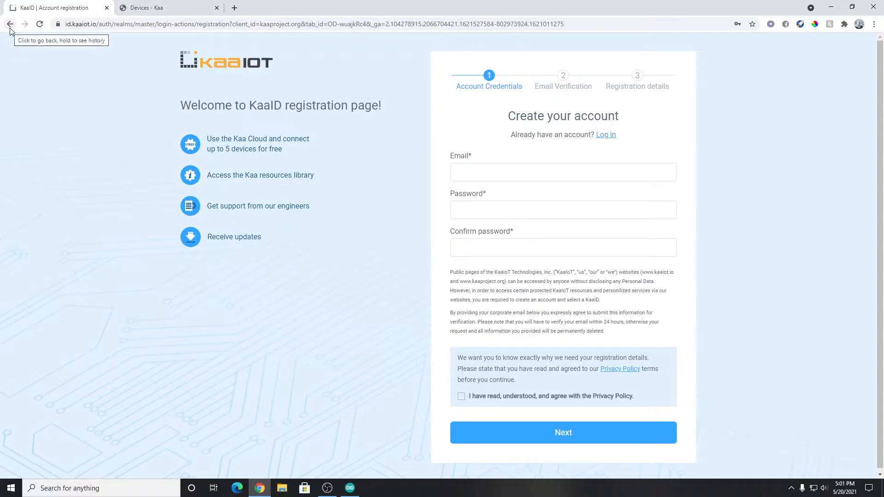
{"action": "left_click", "coordinate": [9, 24]}
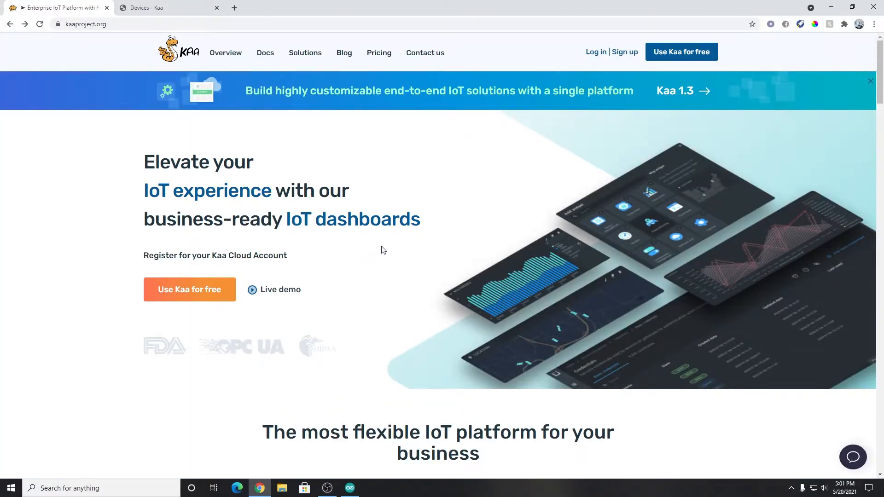
{"action": "mouse_move", "coordinate": [657, 113]}
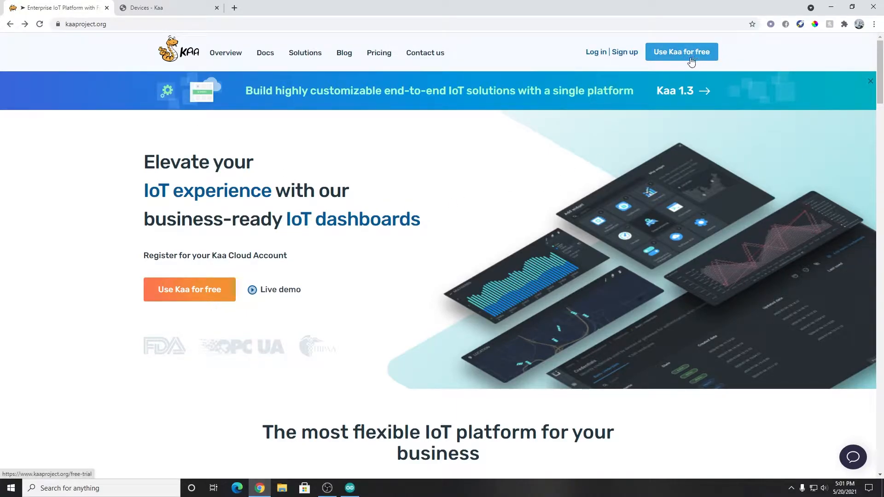
{"action": "left_click", "coordinate": [681, 52]}
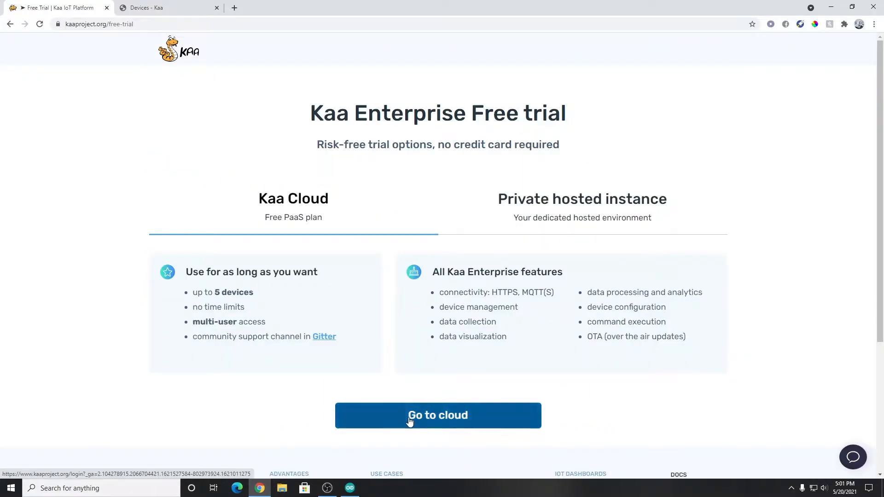
{"action": "left_click", "coordinate": [437, 415]}
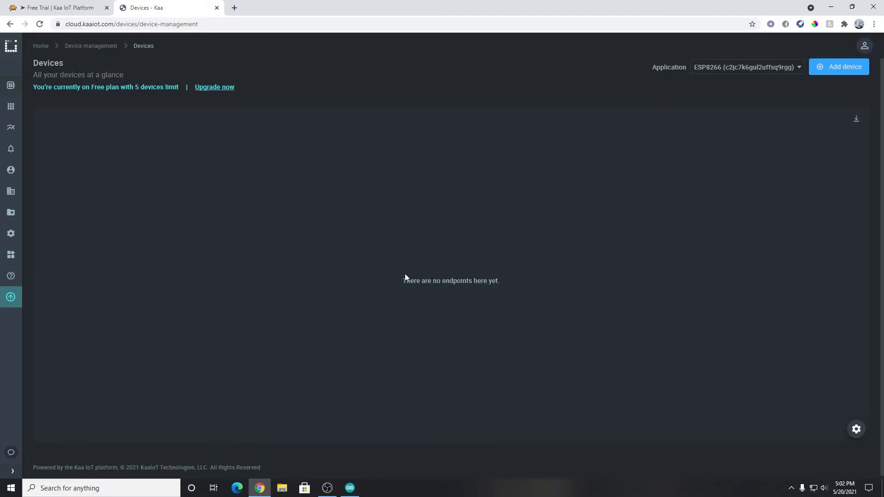
{"action": "mouse_move", "coordinate": [354, 175]}
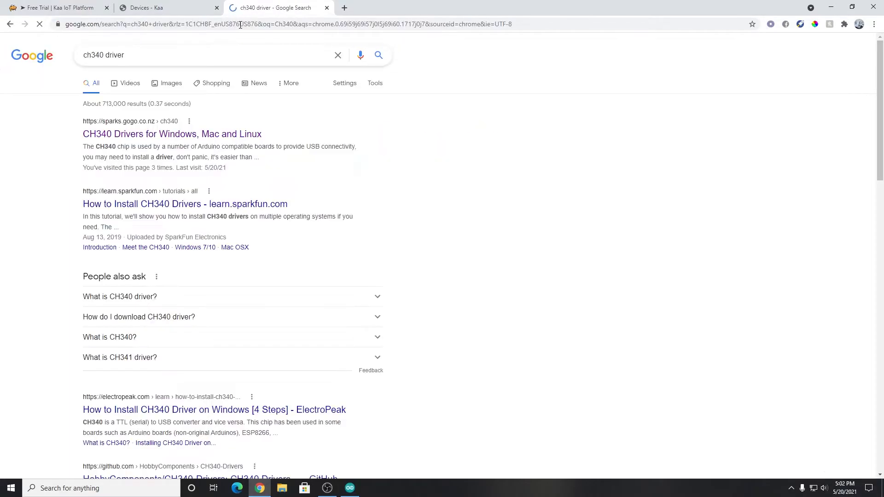
Switch from the CH340 driver results to the Arduino IDE with the ESP8266 sketch.
{"action": "left_click", "coordinate": [164, 7]}
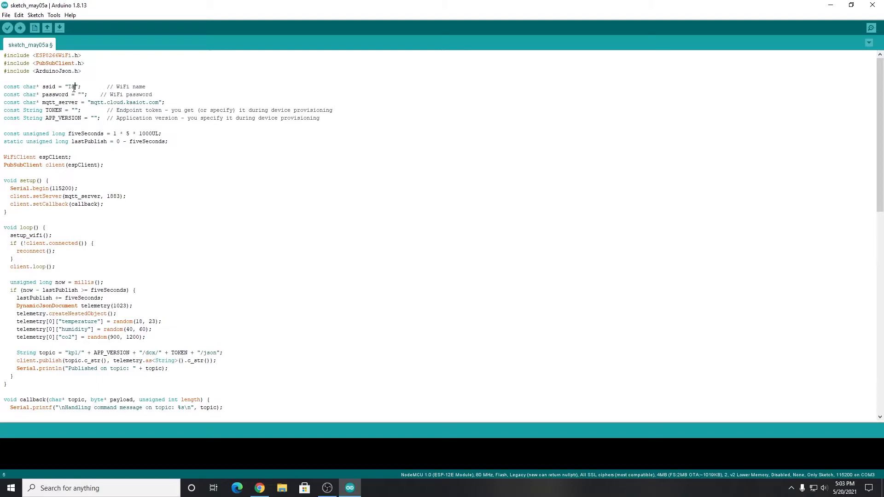
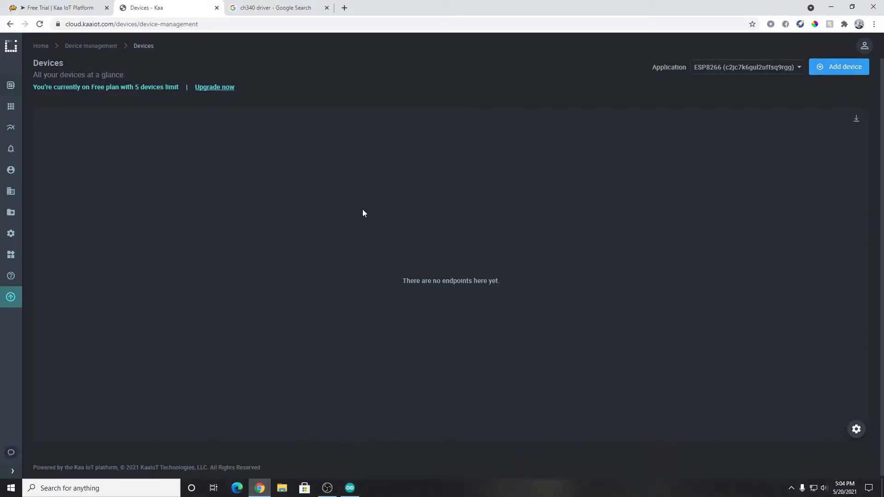
{"action": "left_click", "coordinate": [12, 85]}
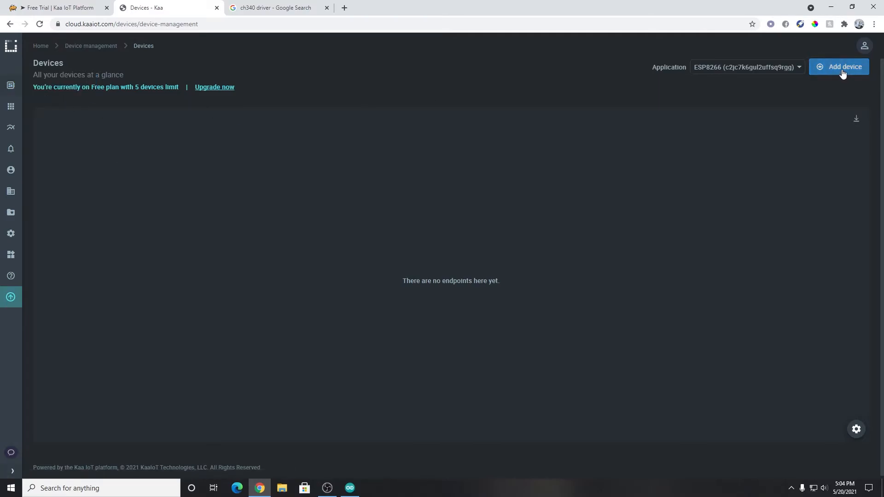
{"action": "left_click", "coordinate": [839, 66]}
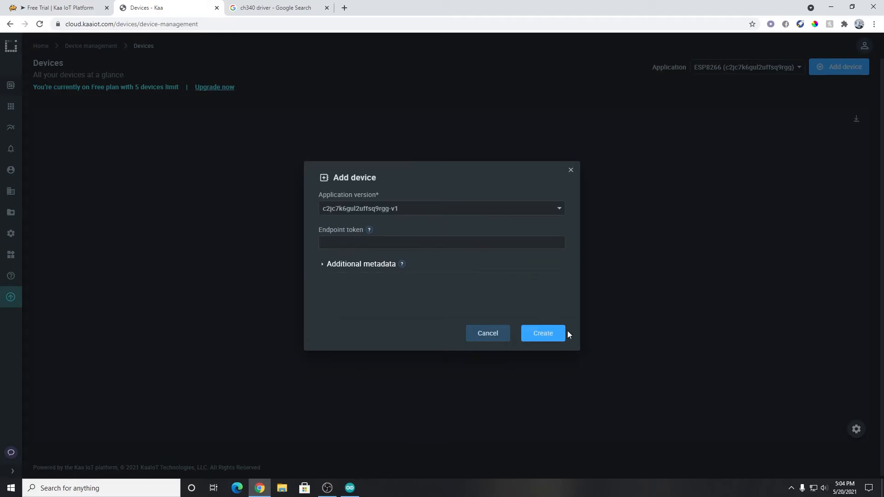
{"action": "left_click", "coordinate": [541, 334]}
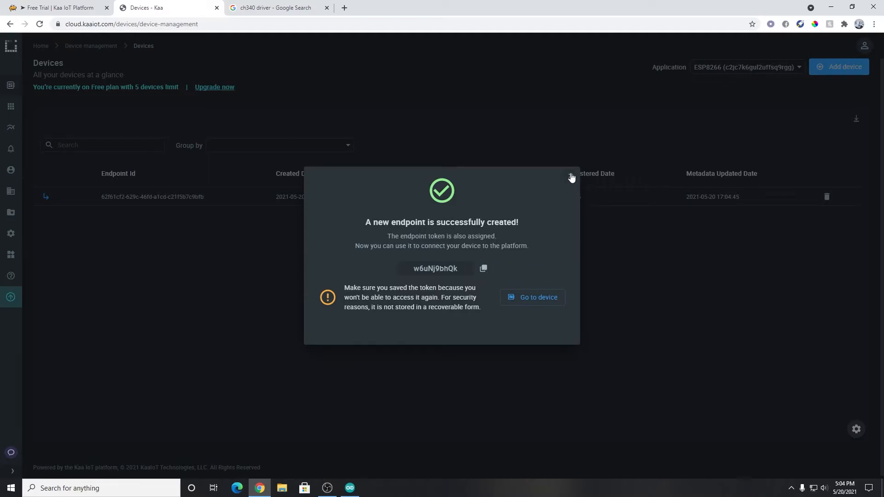
{"action": "left_click", "coordinate": [349, 488]}
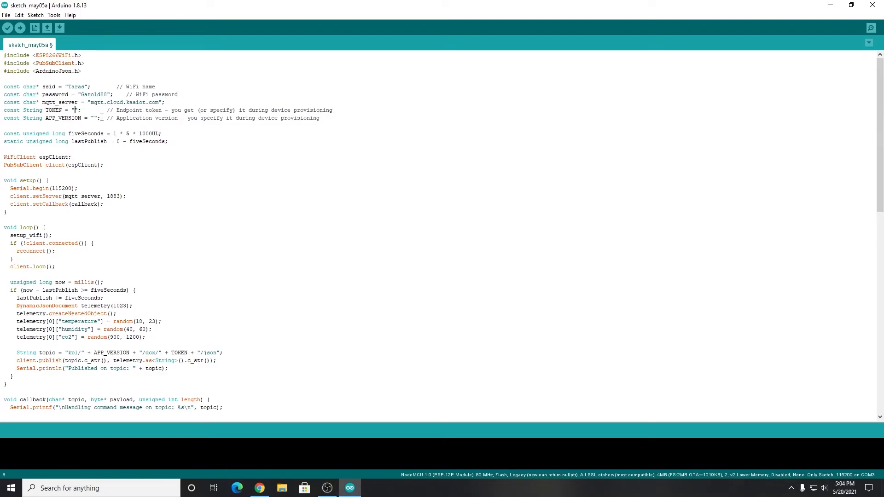
{"action": "left_click", "coordinate": [260, 488]}
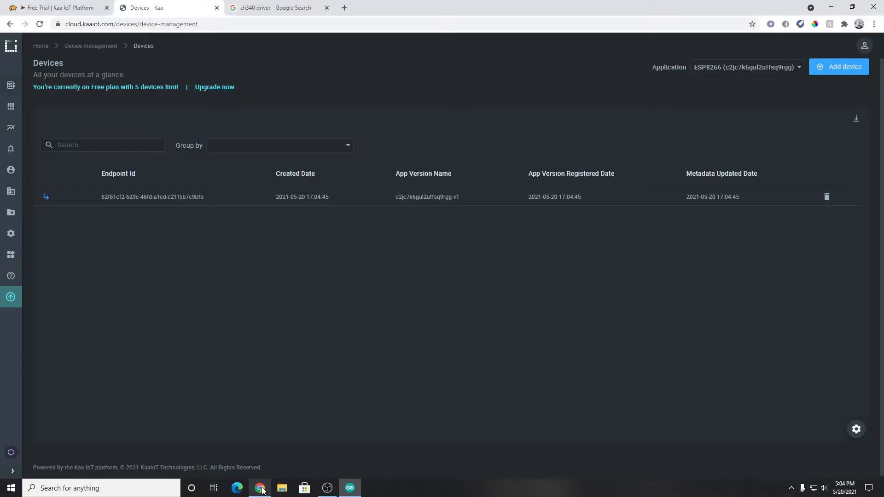
{"action": "left_click", "coordinate": [152, 197]}
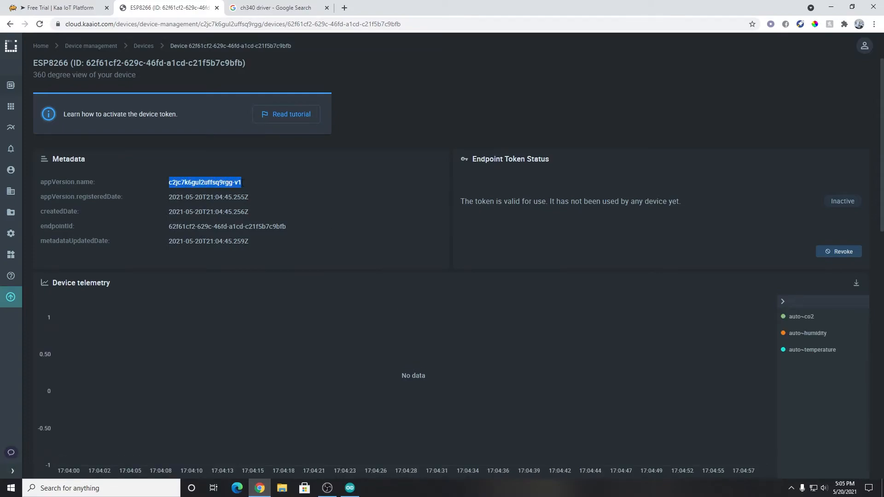
{"action": "left_click", "coordinate": [348, 488]}
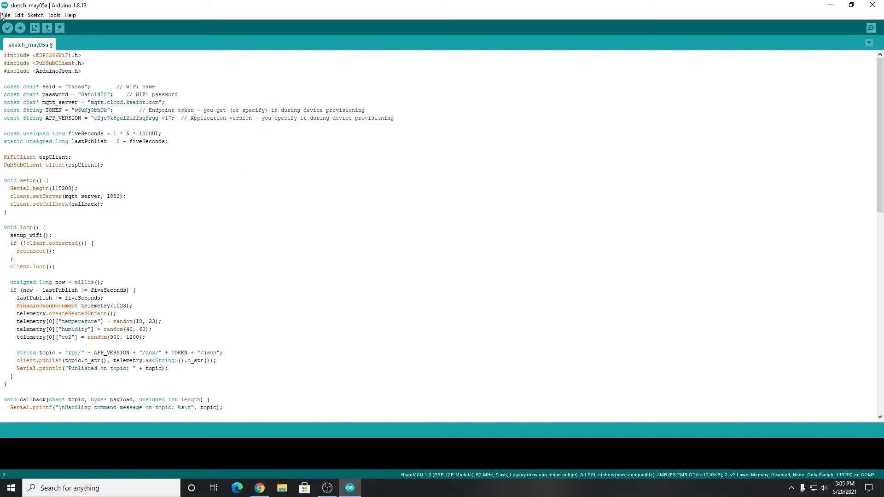
Upload the sketch and watch the serial monitor report 'Published on topic' messages.
{"action": "left_click", "coordinate": [7, 28]}
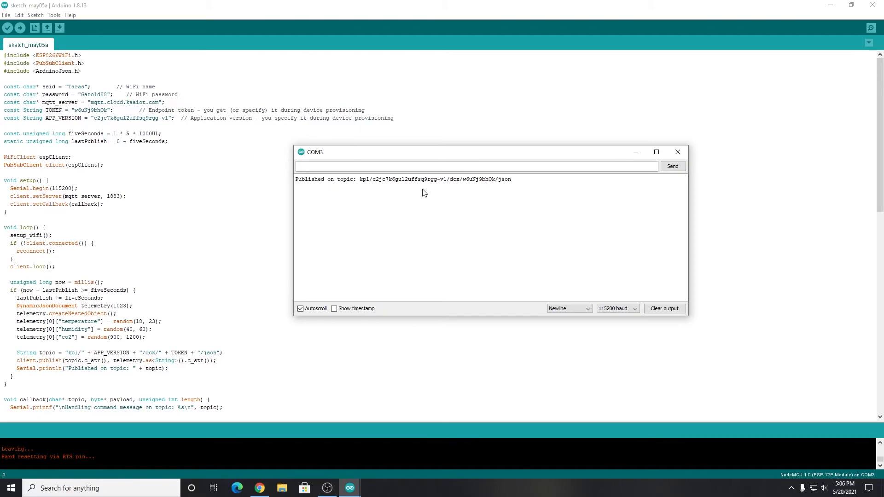
{"action": "mouse_move", "coordinate": [276, 429]}
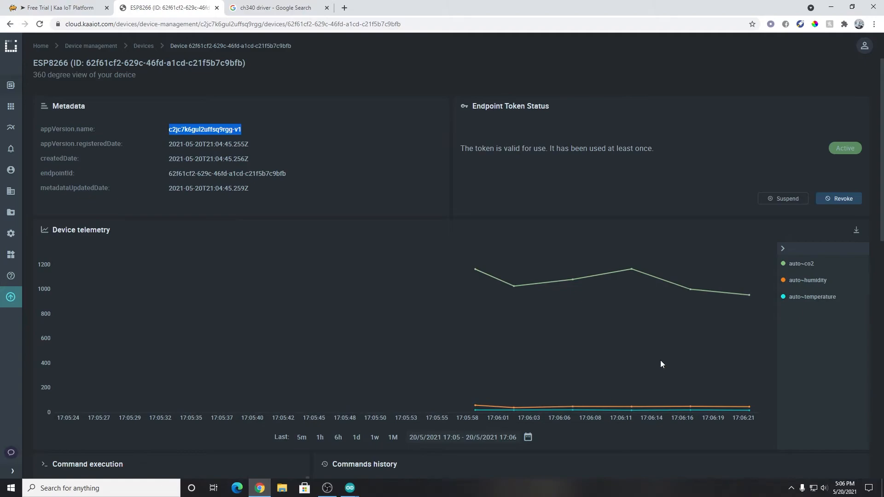
{"action": "mouse_move", "coordinate": [739, 298]}
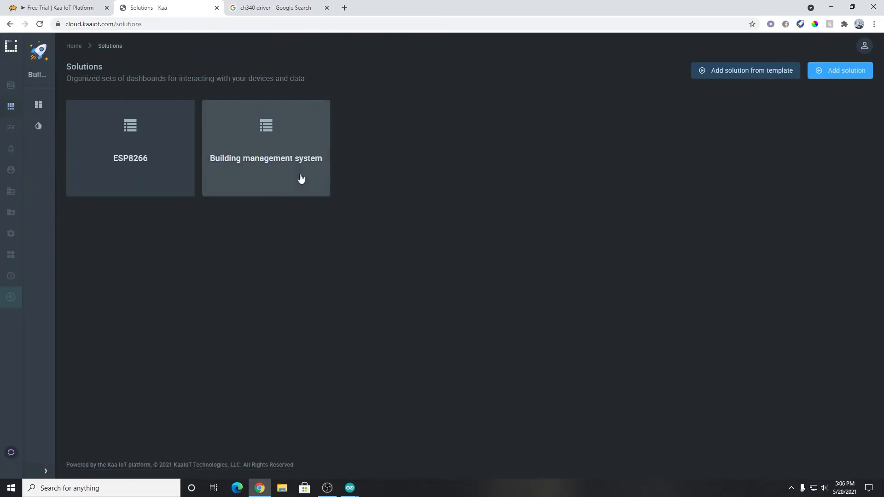
Create a Building management system solution from template and launch its simulator from the Home dashboard.
{"action": "left_click", "coordinate": [749, 70]}
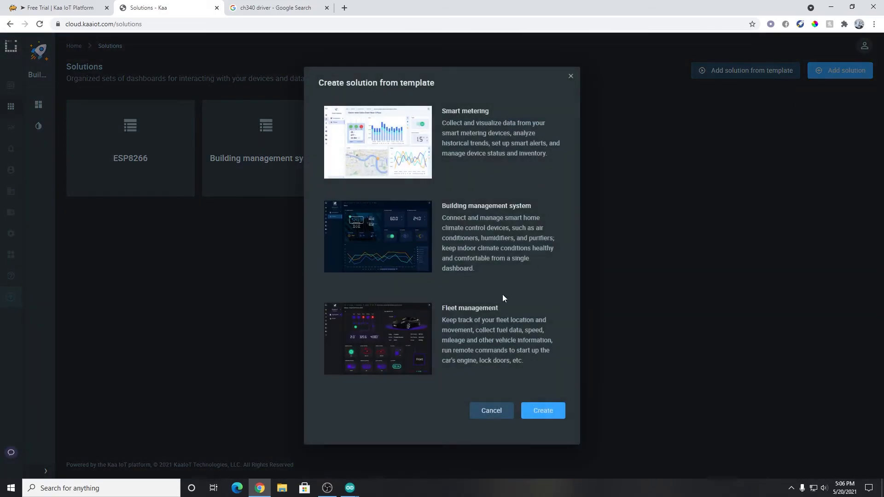
{"action": "mouse_move", "coordinate": [493, 245]}
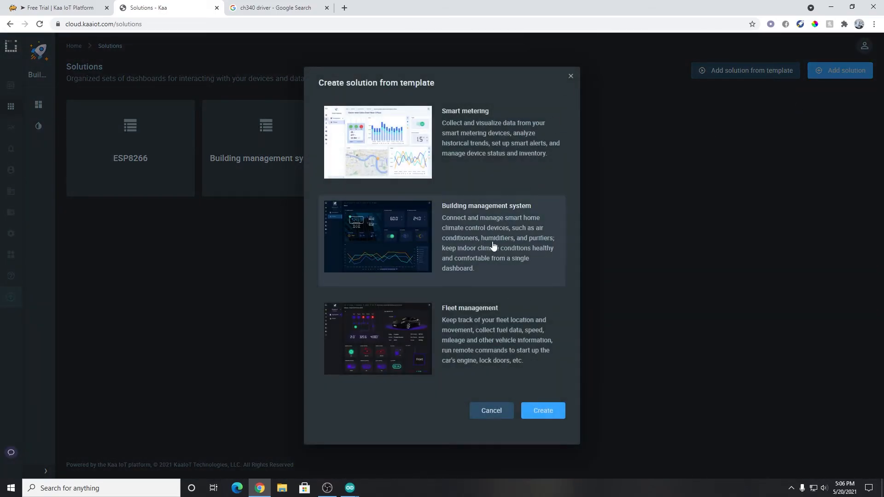
{"action": "left_click", "coordinate": [541, 410]}
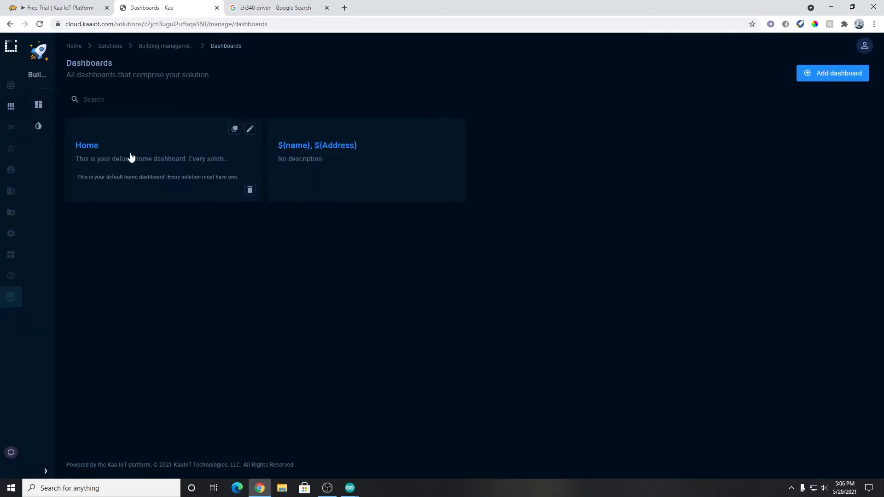
{"action": "left_click", "coordinate": [87, 144]}
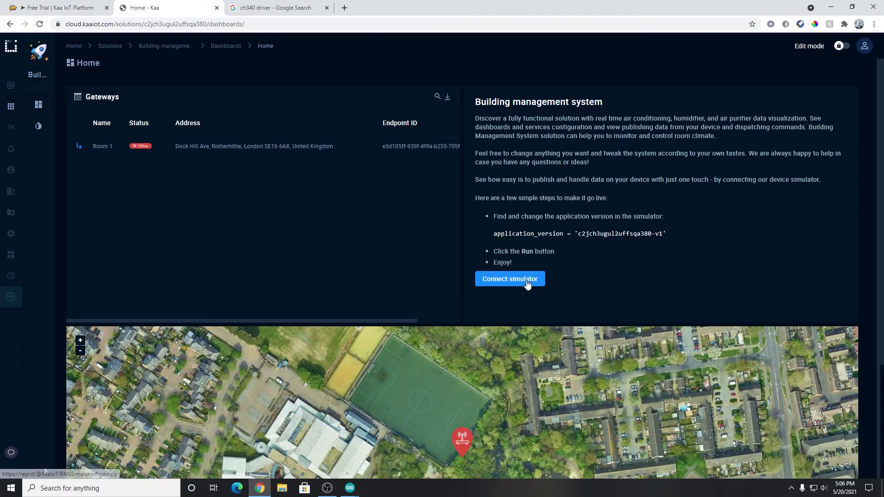
{"action": "left_click", "coordinate": [509, 279]}
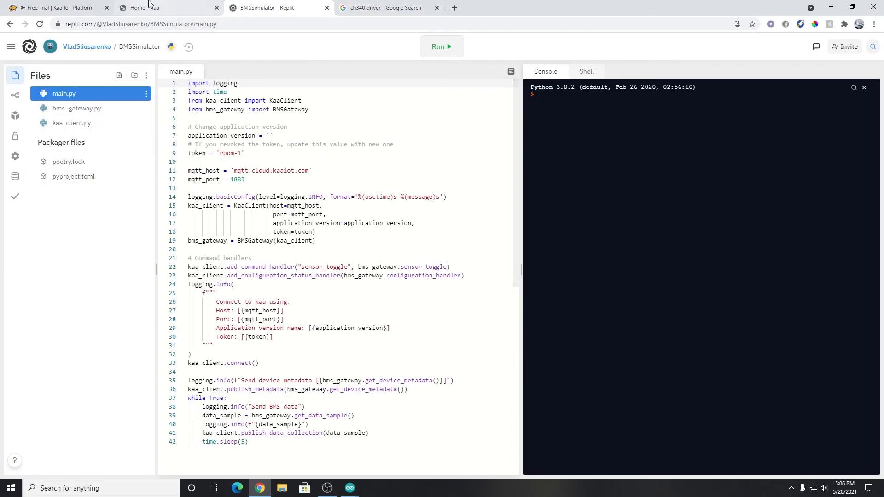
Set main.py's application version to c2jch3ugul2uffsqa380-v1 and run the simulator.
{"action": "left_click", "coordinate": [167, 7]}
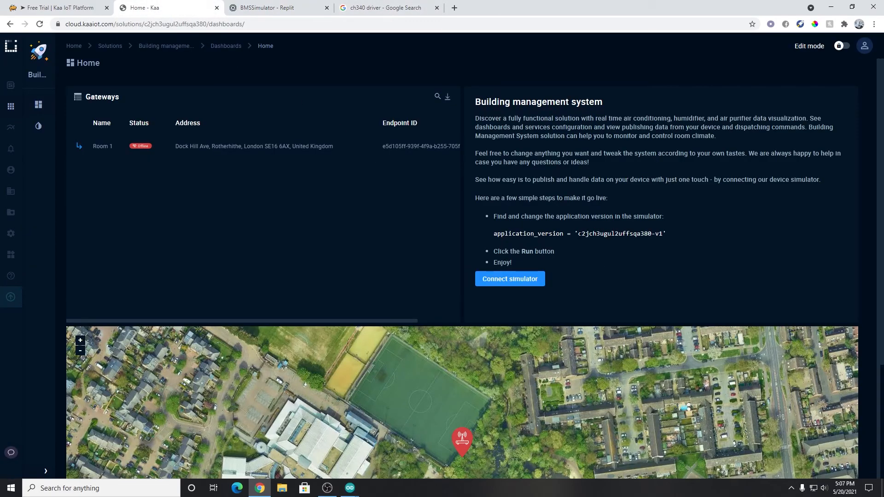
{"action": "right_click", "coordinate": [620, 232]}
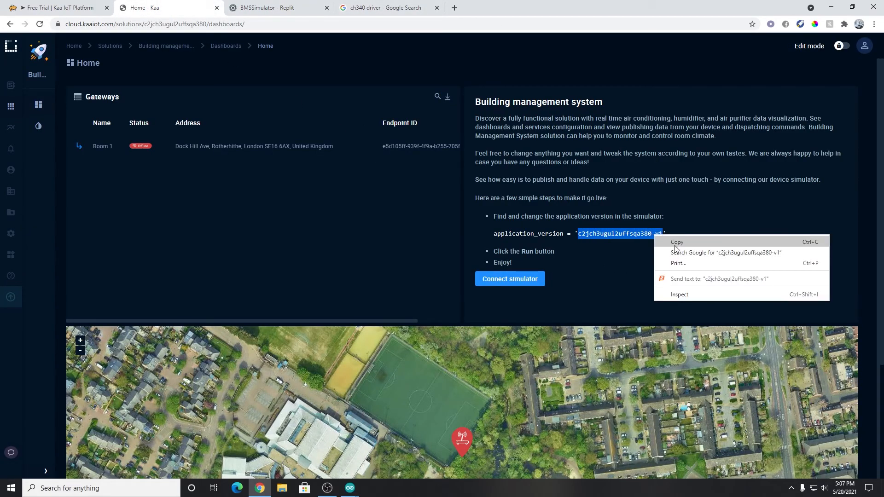
{"action": "left_click", "coordinate": [276, 7]}
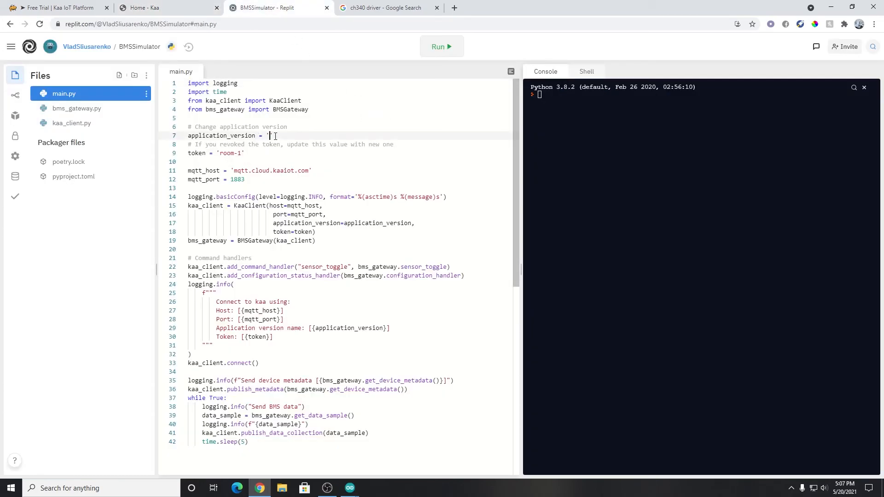
{"action": "type", "text": "c2jch3ugul2uffsqa380-v1"}
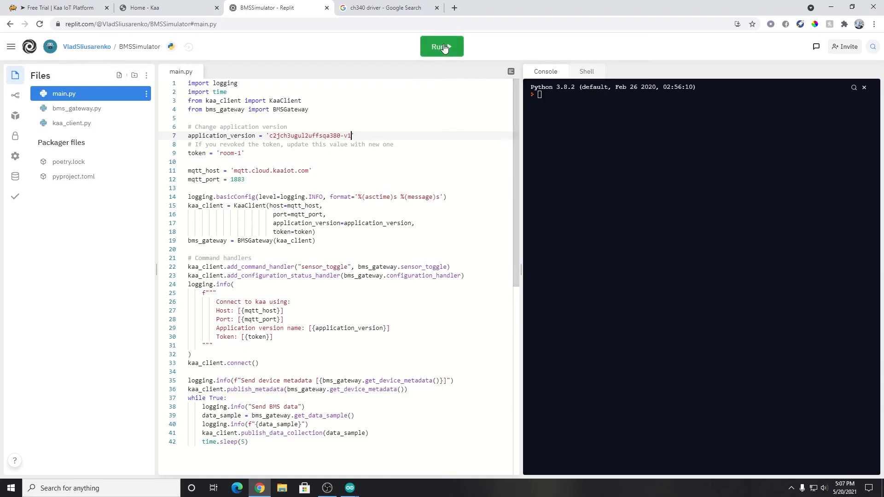
{"action": "left_click", "coordinate": [441, 46]}
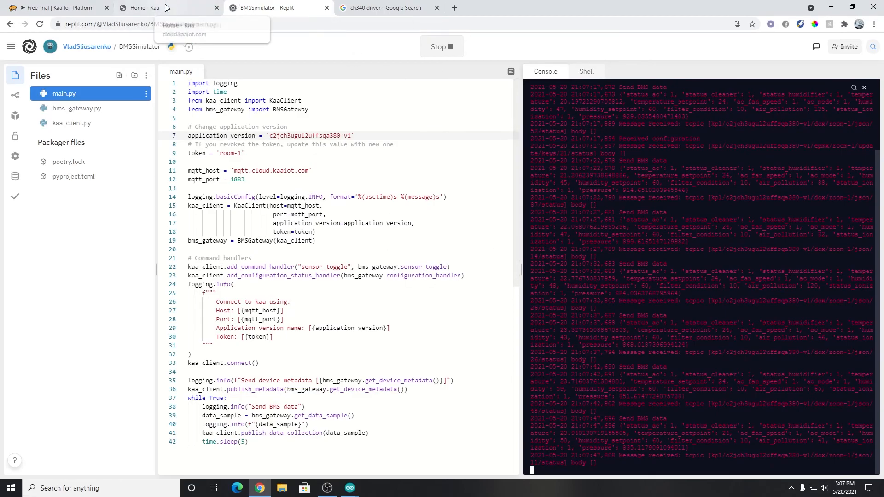
Sort gateways by status and view the online Room 1 dashboard's live temperature, humidity, pressure and pollution charts.
{"action": "left_click", "coordinate": [146, 8]}
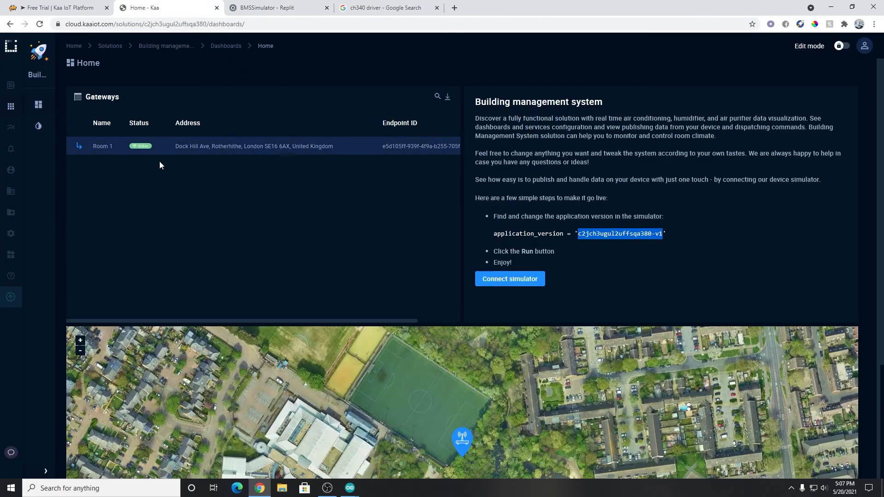
{"action": "left_click", "coordinate": [138, 123]}
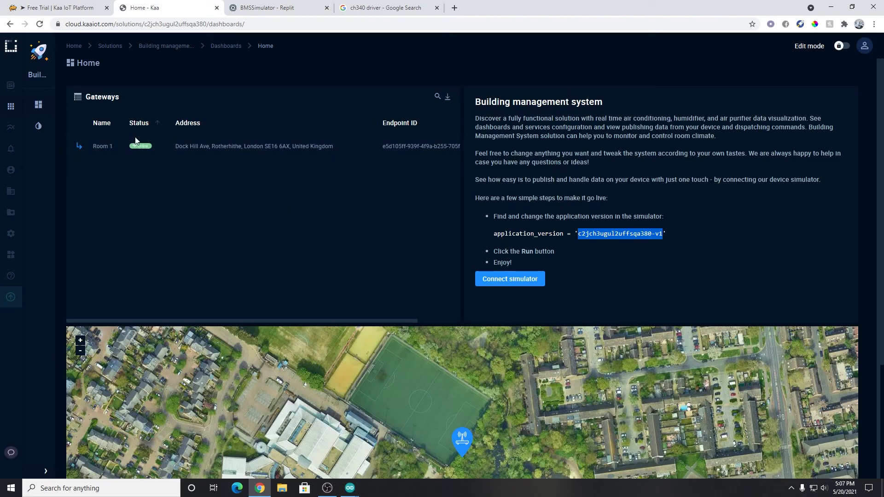
{"action": "mouse_move", "coordinate": [492, 431]}
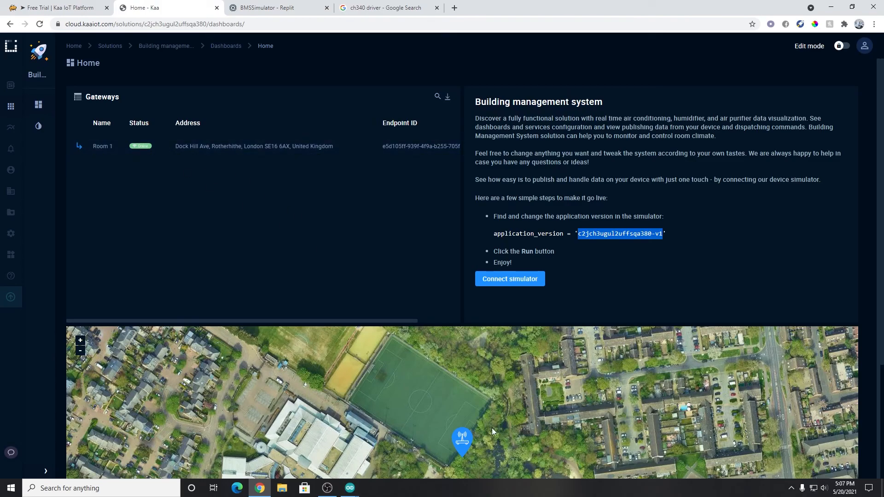
{"action": "left_click", "coordinate": [102, 146]}
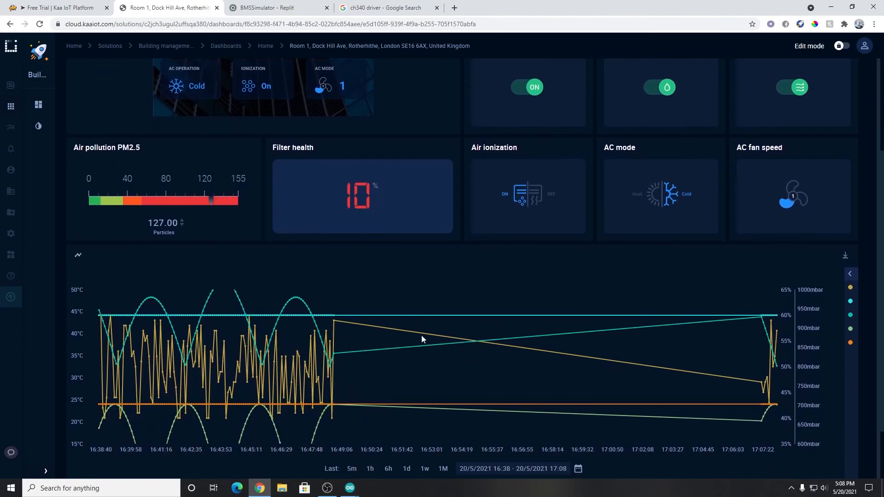
{"action": "scroll", "scroll_direction": "down", "scroll_amount": 3}
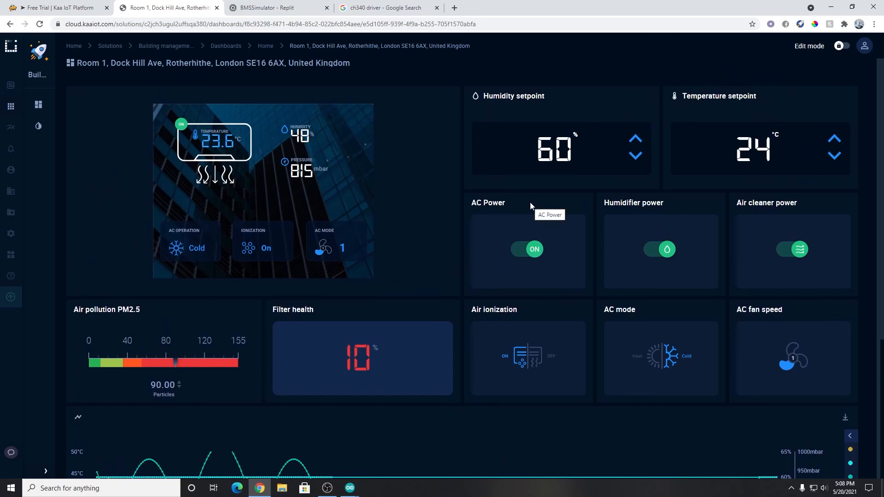
{"action": "mouse_move", "coordinate": [553, 124]}
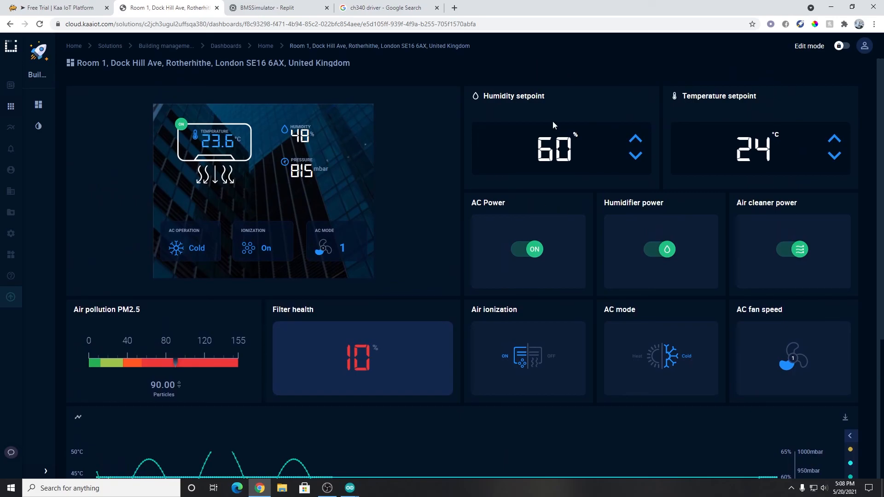